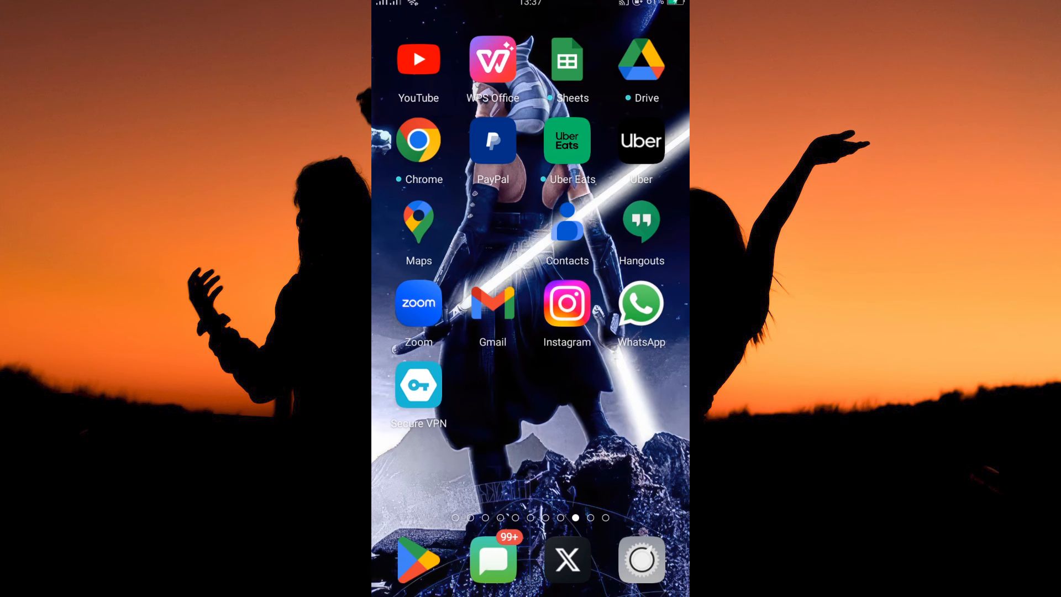
Launch Instagram from the home screen to reach your own profile page.
left_click(566, 303)
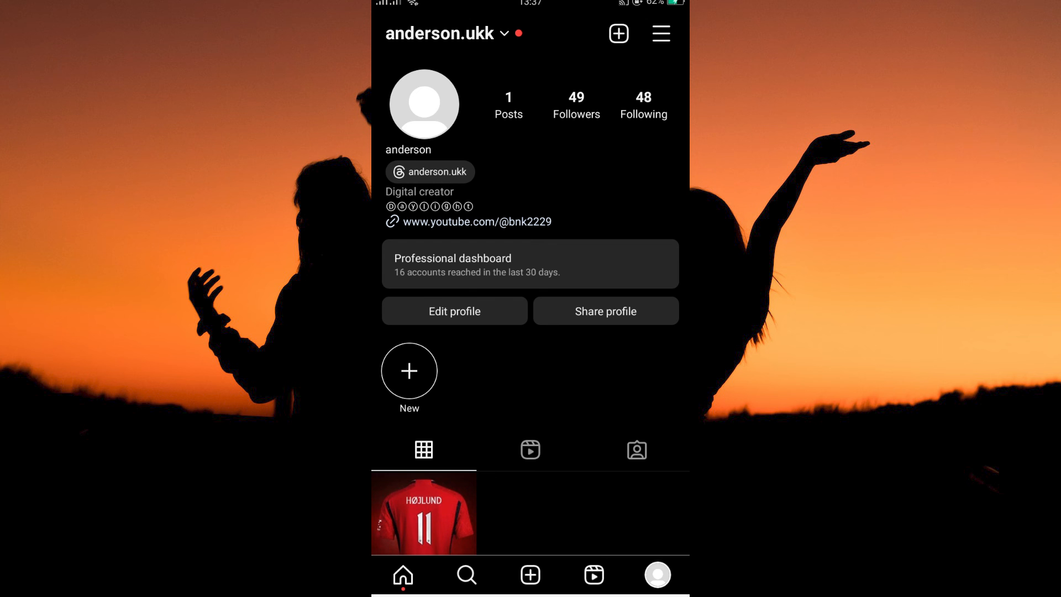
Open Data usage and media quality from the Settings and privacy menu.
left_click(660, 33)
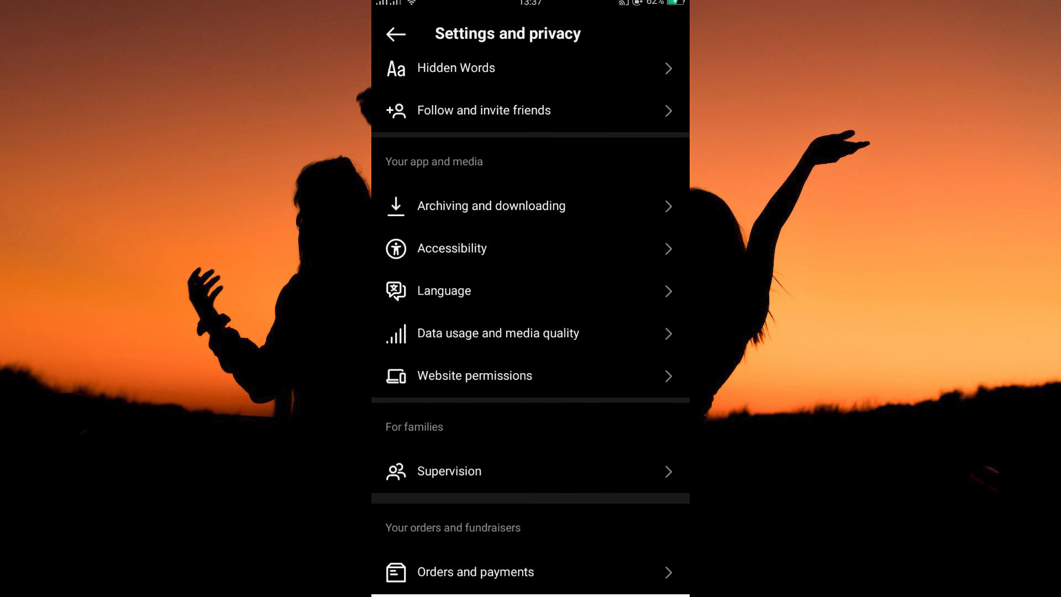
left_click(496, 332)
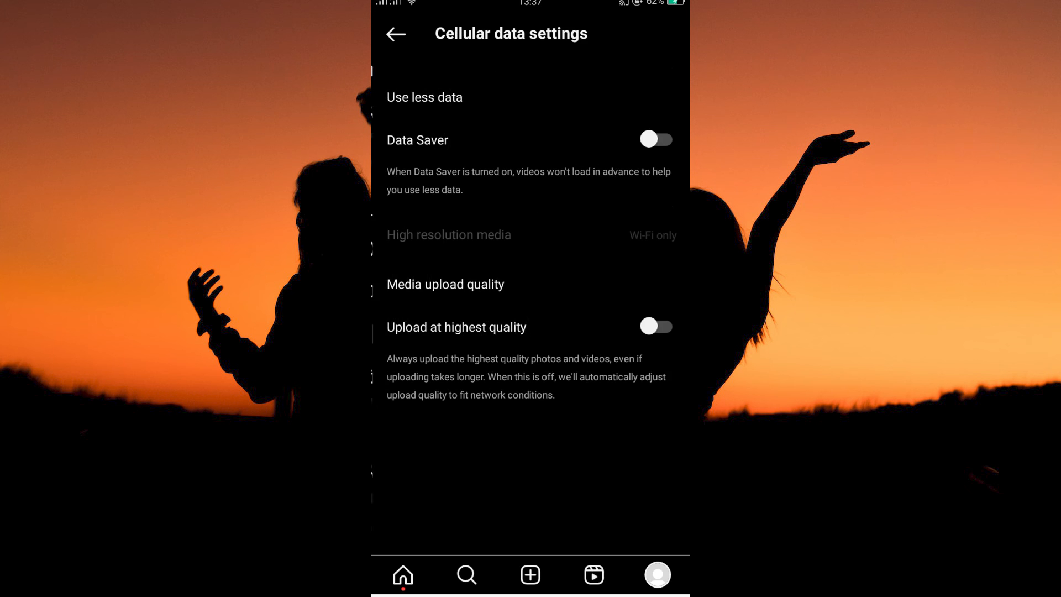